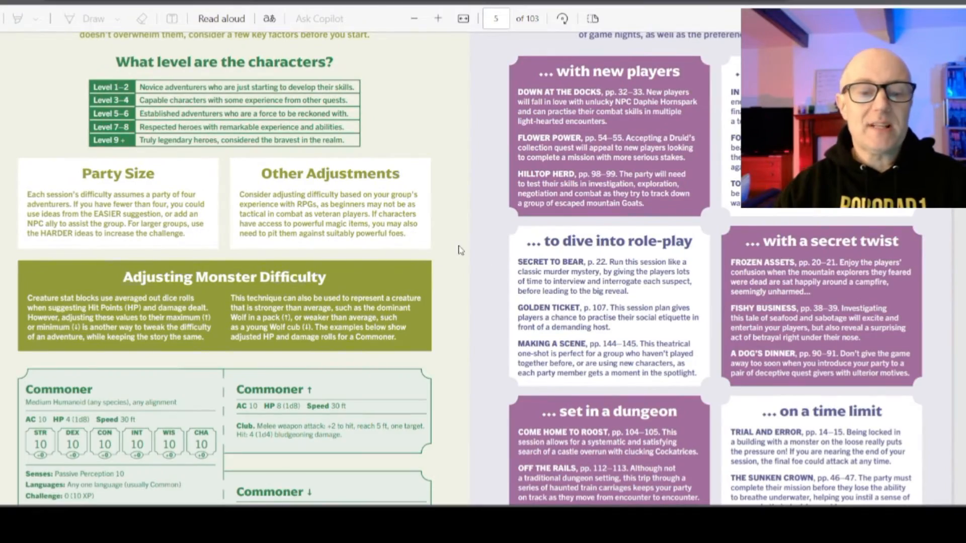
{"action": "scroll", "scroll_direction": "down", "scroll_amount": 3}
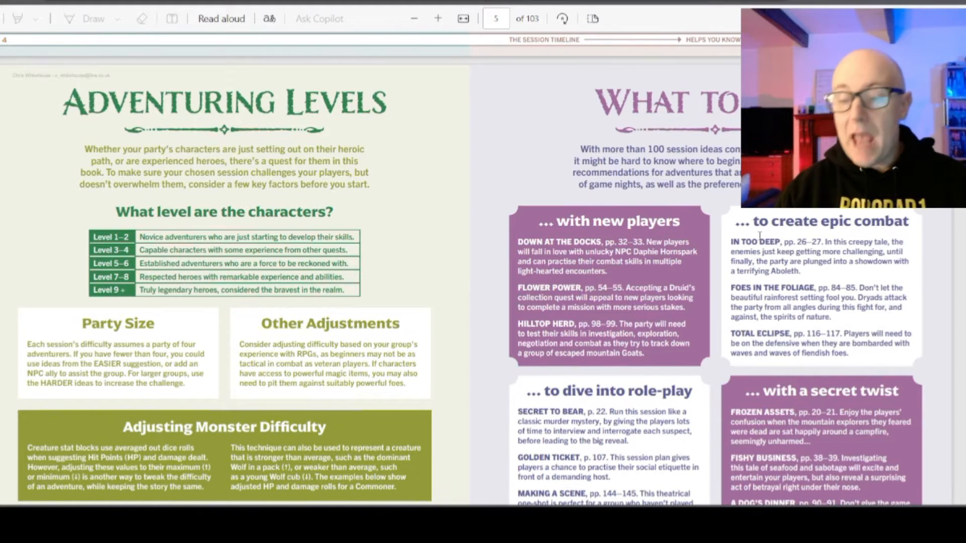
{"action": "scroll", "scroll_direction": "down", "scroll_amount": 3}
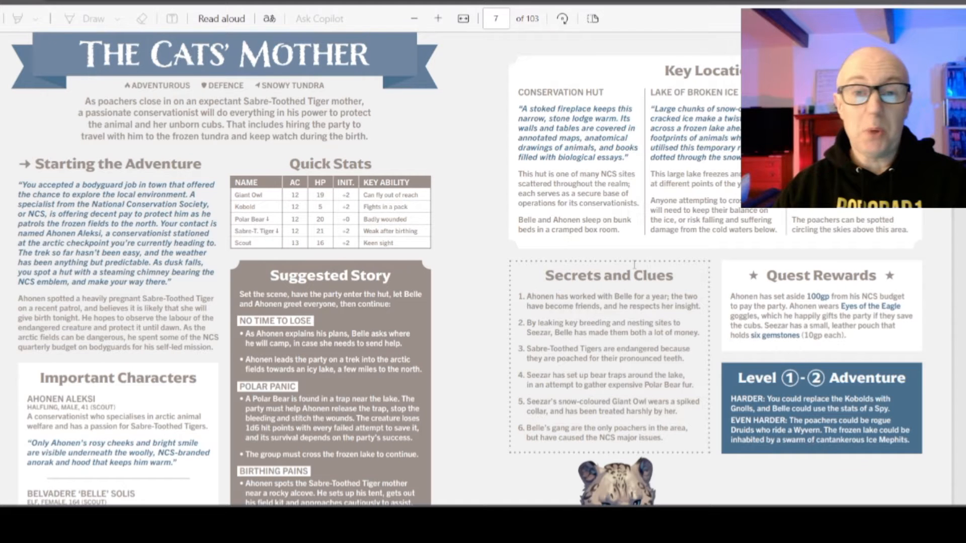
{"action": "scroll", "scroll_direction": "down", "scroll_amount": 3}
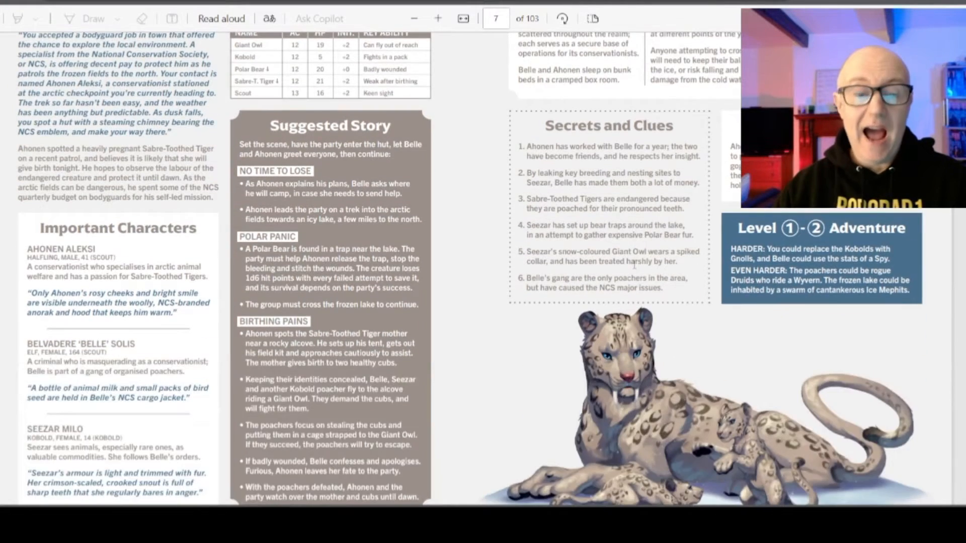
{"action": "scroll", "scroll_direction": "down", "scroll_amount": 3}
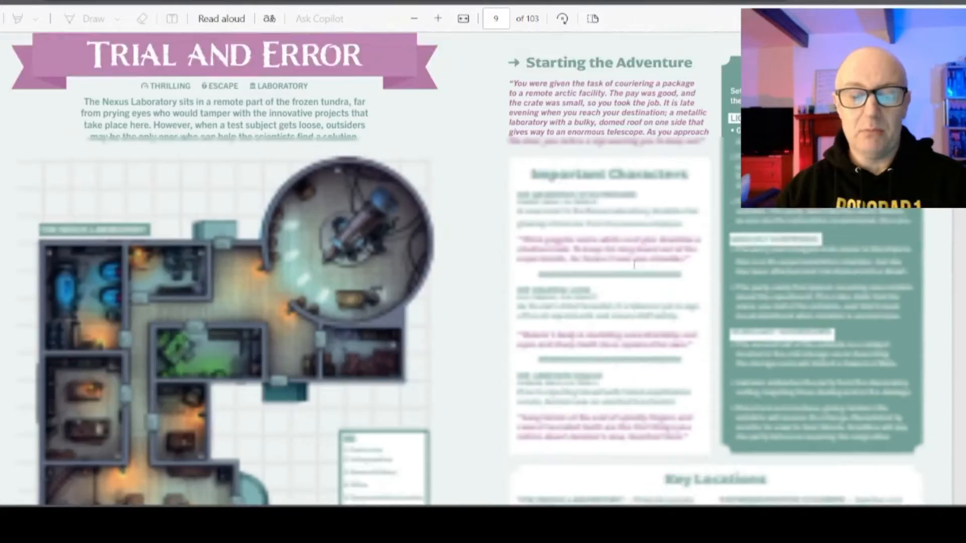
{"action": "scroll", "scroll_direction": "down", "scroll_amount": 3}
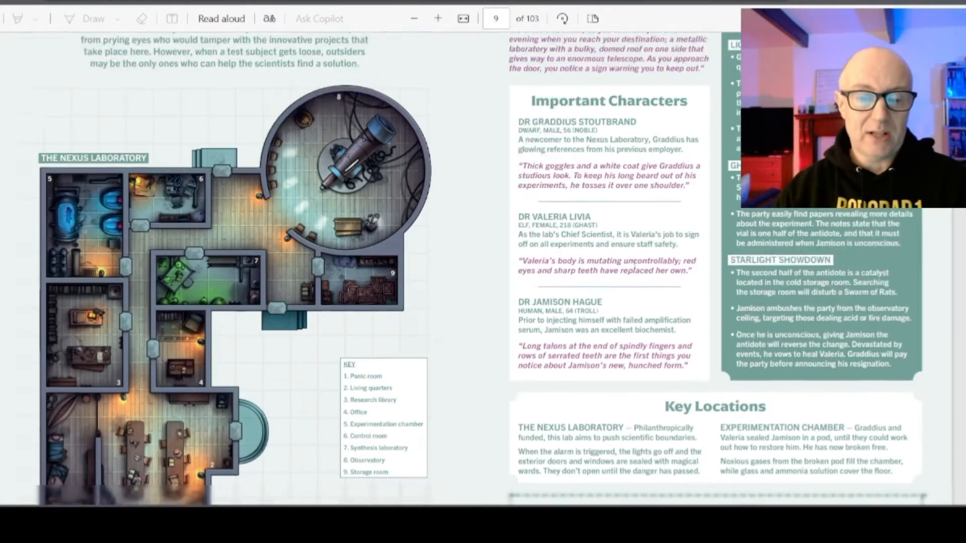
{"action": "scroll", "scroll_direction": "down", "scroll_amount": 3}
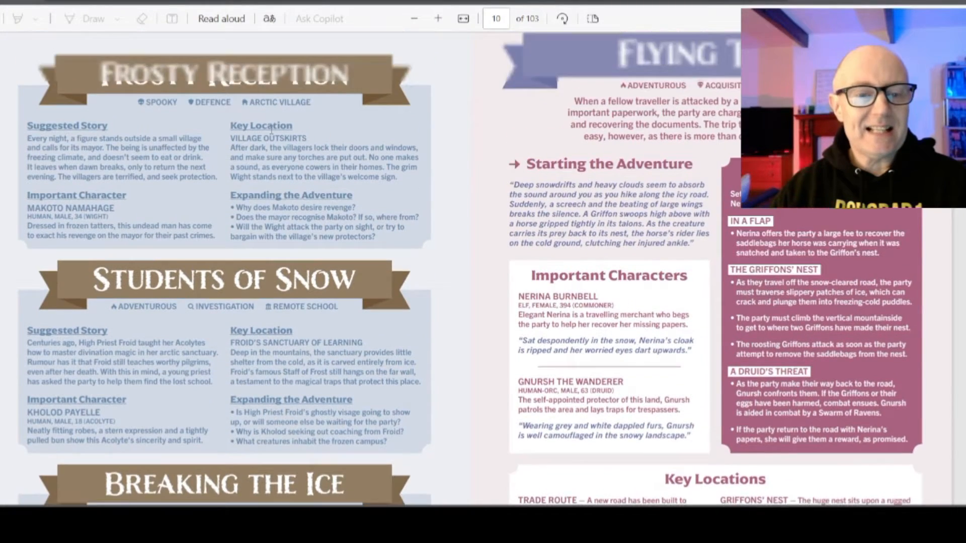
{"action": "scroll", "scroll_direction": "down", "scroll_amount": 3}
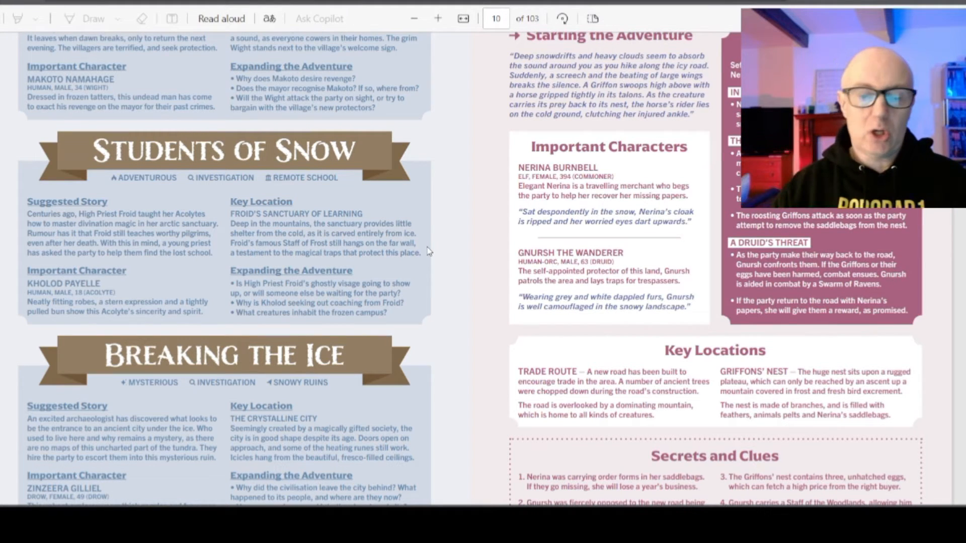
{"action": "mouse_move", "coordinate": [422, 301]}
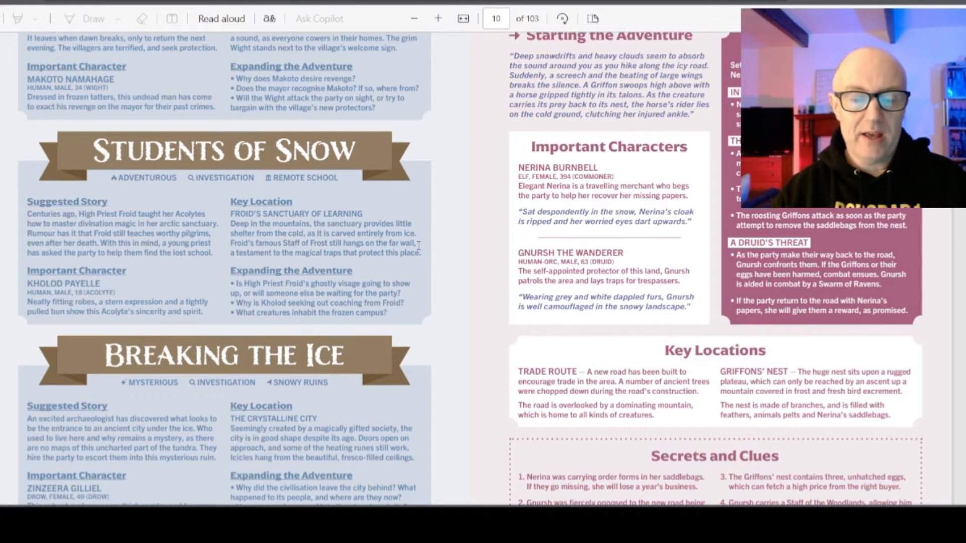
{"action": "mouse_move", "coordinate": [434, 246]}
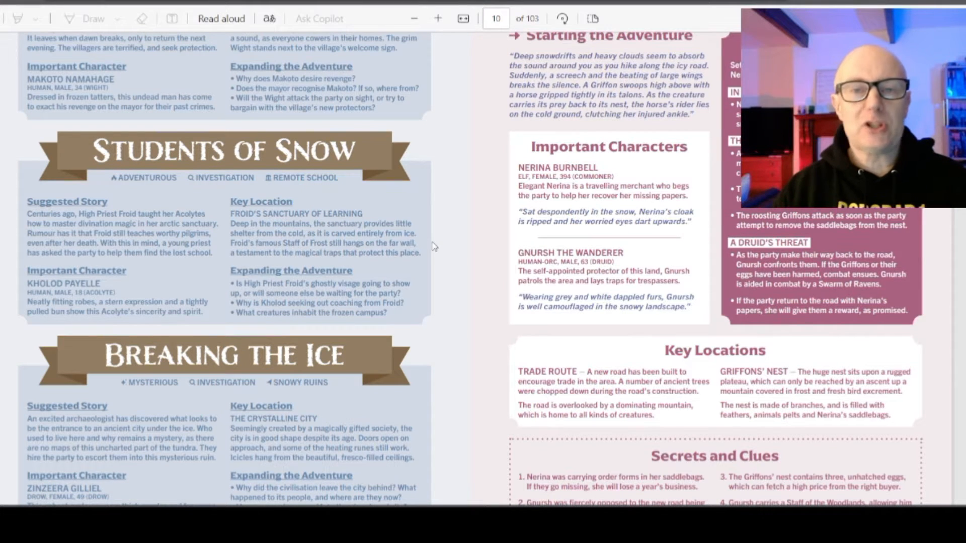
{"action": "mouse_move", "coordinate": [413, 217]}
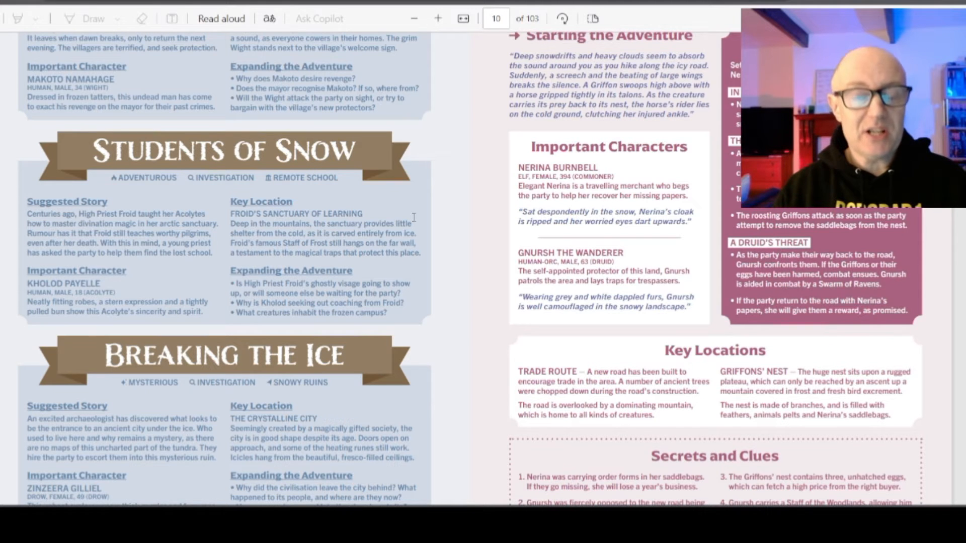
{"action": "mouse_move", "coordinate": [428, 199]}
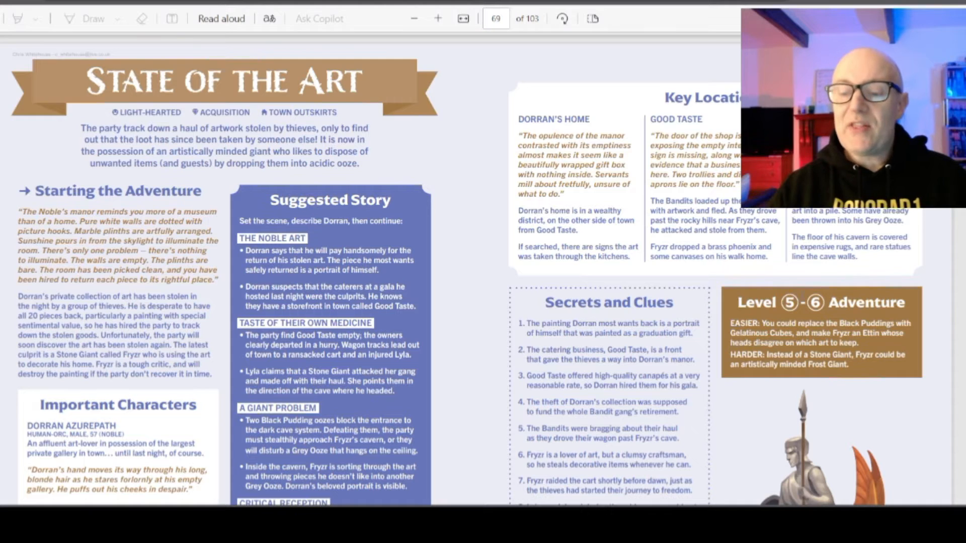
{"action": "mouse_move", "coordinate": [616, 12]}
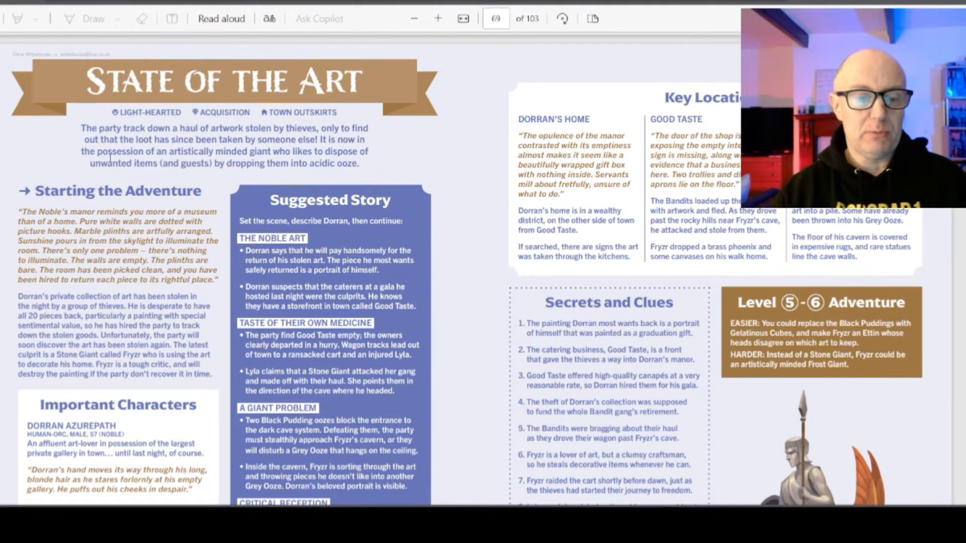
{"action": "scroll", "scroll_direction": "down", "scroll_amount": 3}
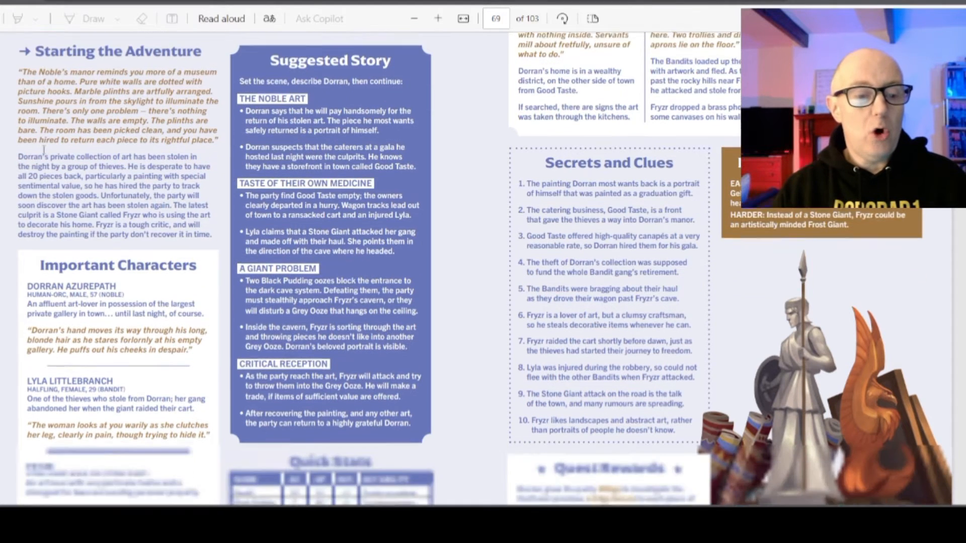
{"action": "scroll", "scroll_direction": "down", "scroll_amount": 3}
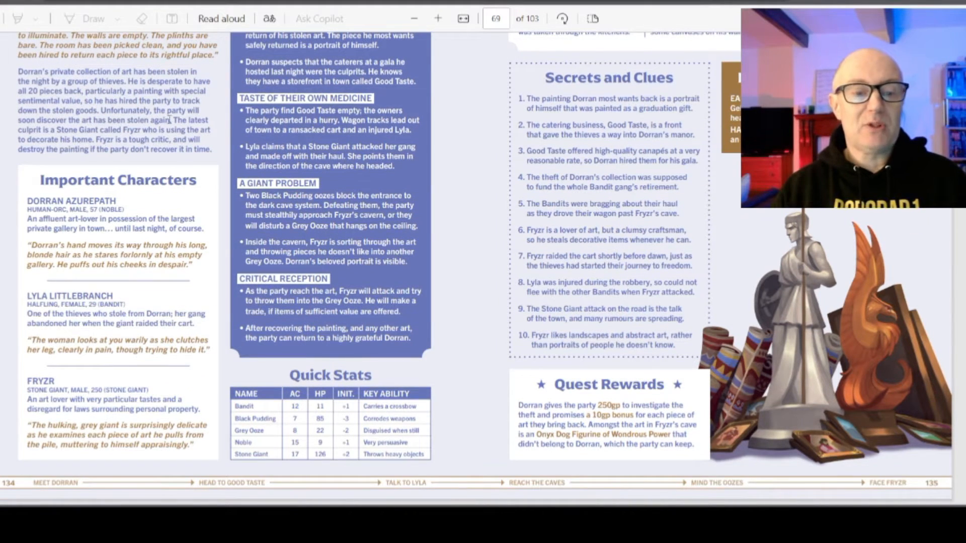
{"action": "scroll", "scroll_direction": "down", "scroll_amount": 3}
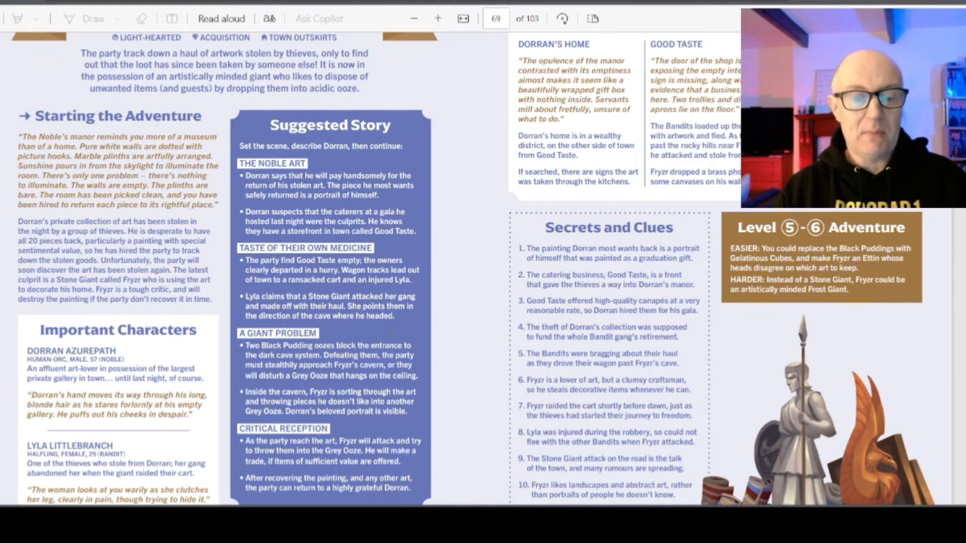
{"action": "scroll", "scroll_direction": "down", "scroll_amount": 3}
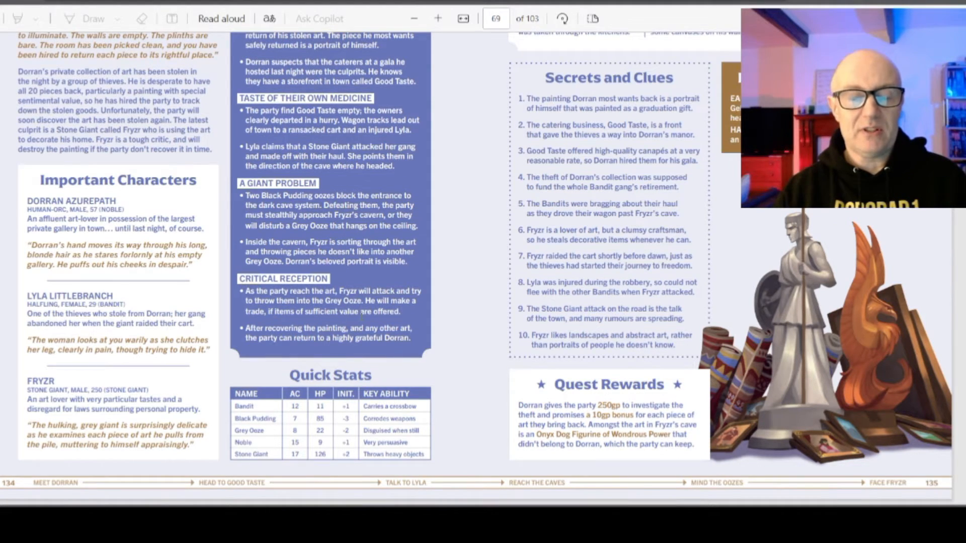
{"action": "scroll", "scroll_direction": "down", "scroll_amount": 3}
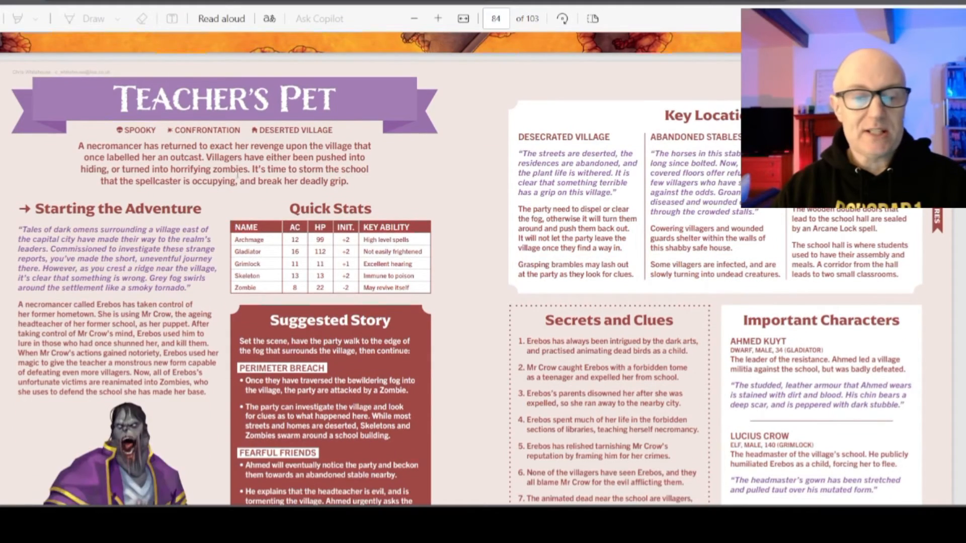
{"action": "scroll", "scroll_direction": "down", "scroll_amount": 3}
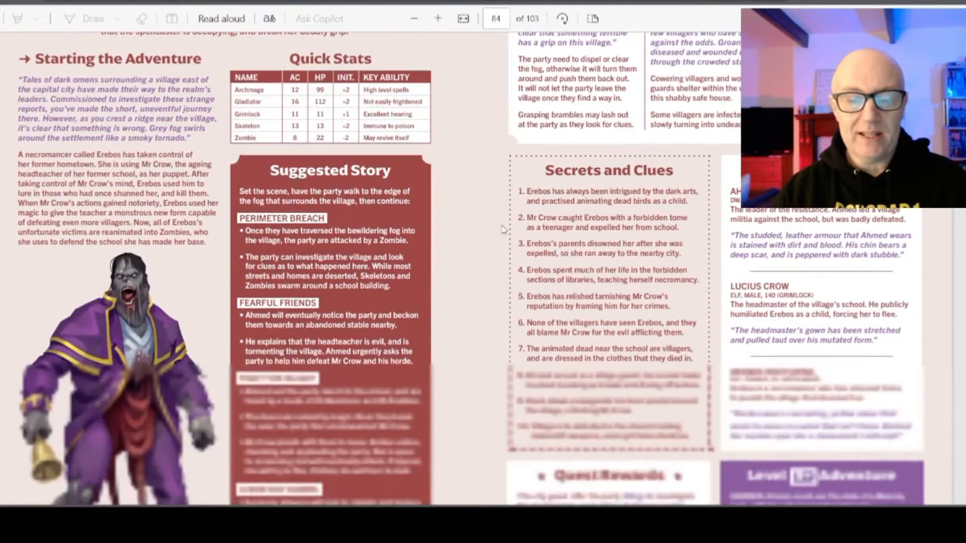
{"action": "scroll", "scroll_direction": "down", "scroll_amount": 3}
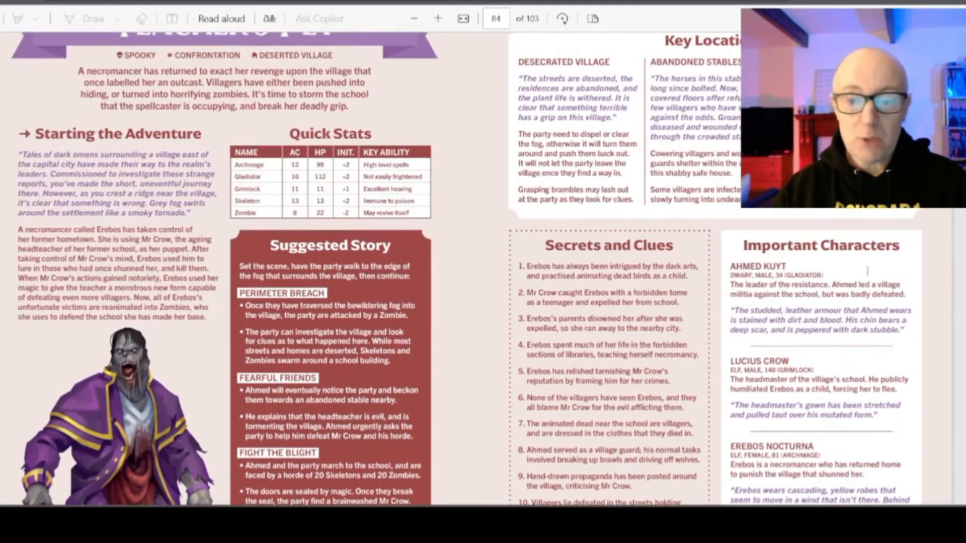
{"action": "scroll", "scroll_direction": "down", "scroll_amount": 3}
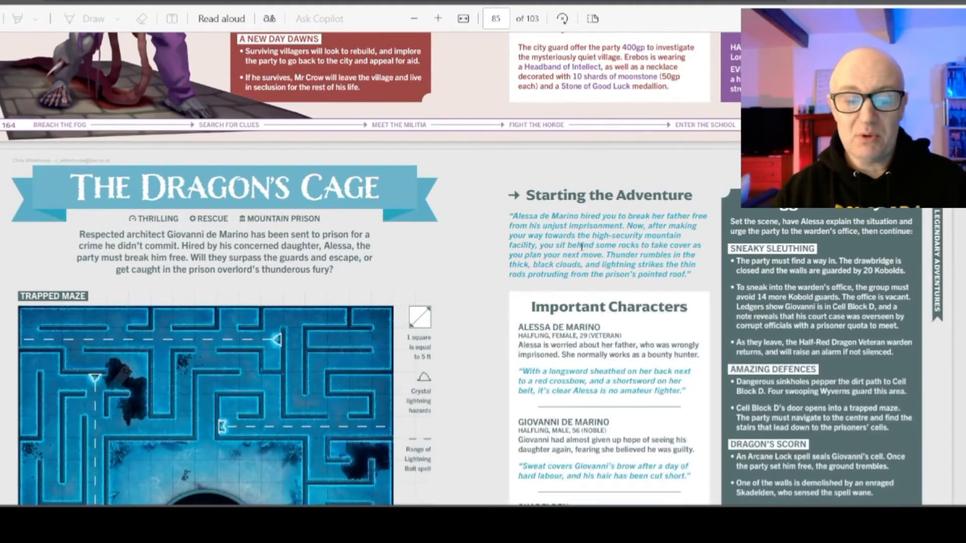
{"action": "scroll", "scroll_direction": "down", "scroll_amount": 3}
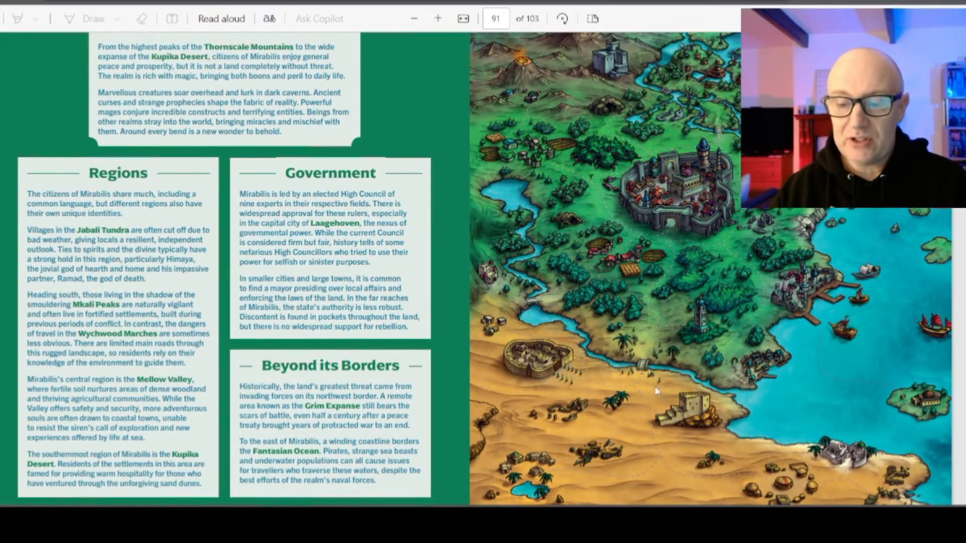
{"action": "scroll", "scroll_direction": "down", "scroll_amount": 3}
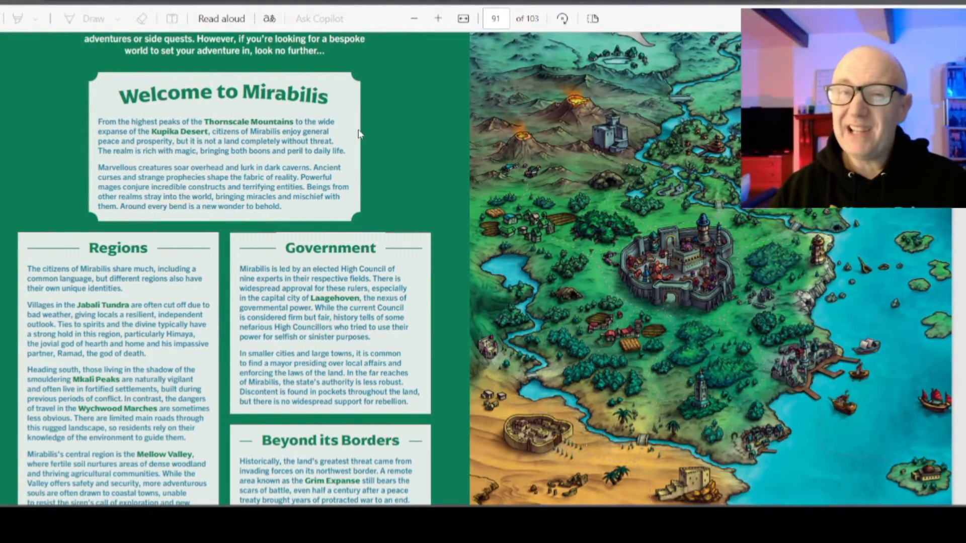
{"action": "scroll", "scroll_direction": "down", "scroll_amount": 3}
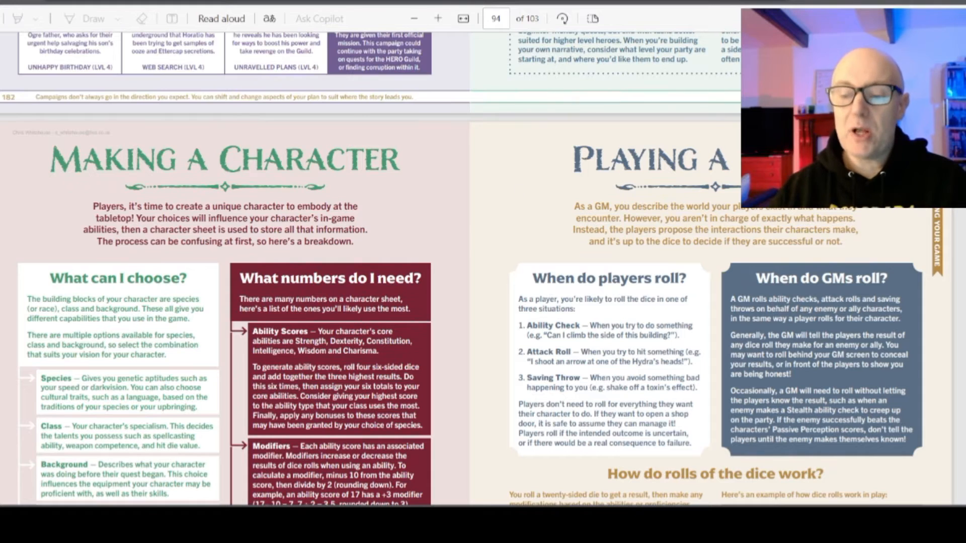
{"action": "scroll", "scroll_direction": "down", "scroll_amount": 3}
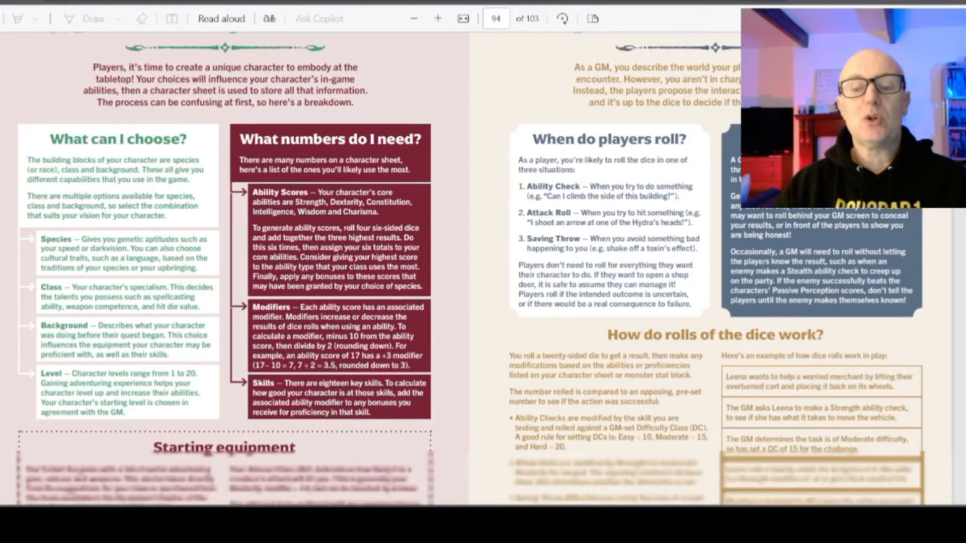
{"action": "scroll", "scroll_direction": "down", "scroll_amount": 3}
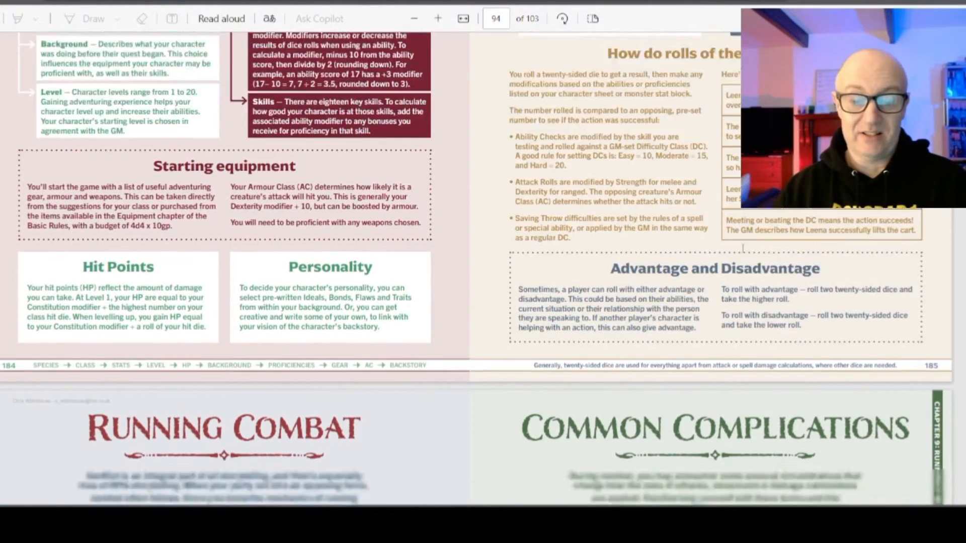
{"action": "scroll", "scroll_direction": "down", "scroll_amount": 3}
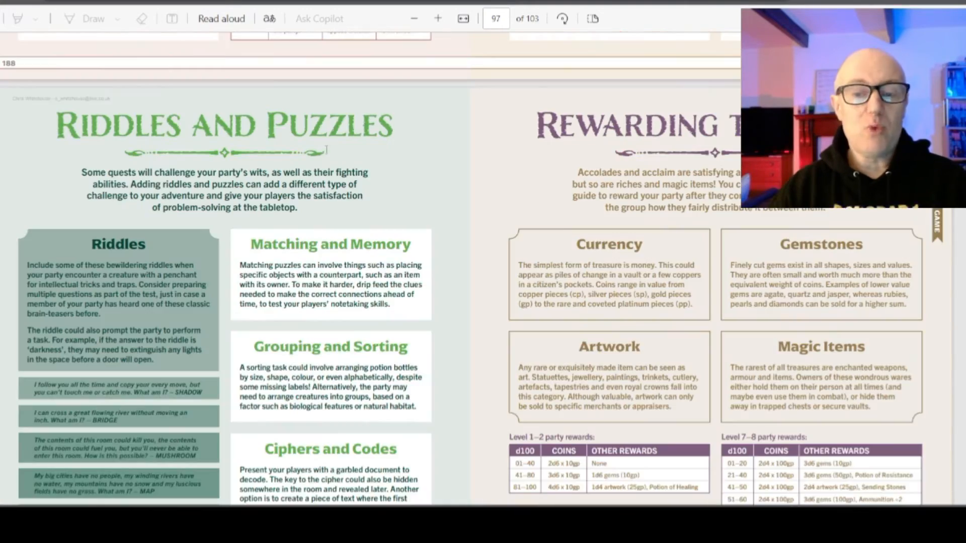
{"action": "scroll", "scroll_direction": "down", "scroll_amount": 3}
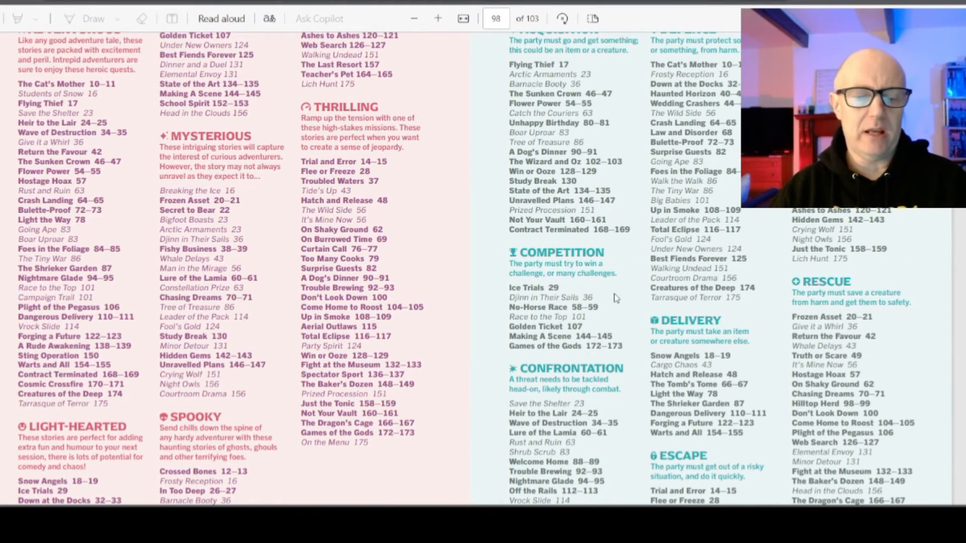
{"action": "scroll", "scroll_direction": "down", "scroll_amount": 3}
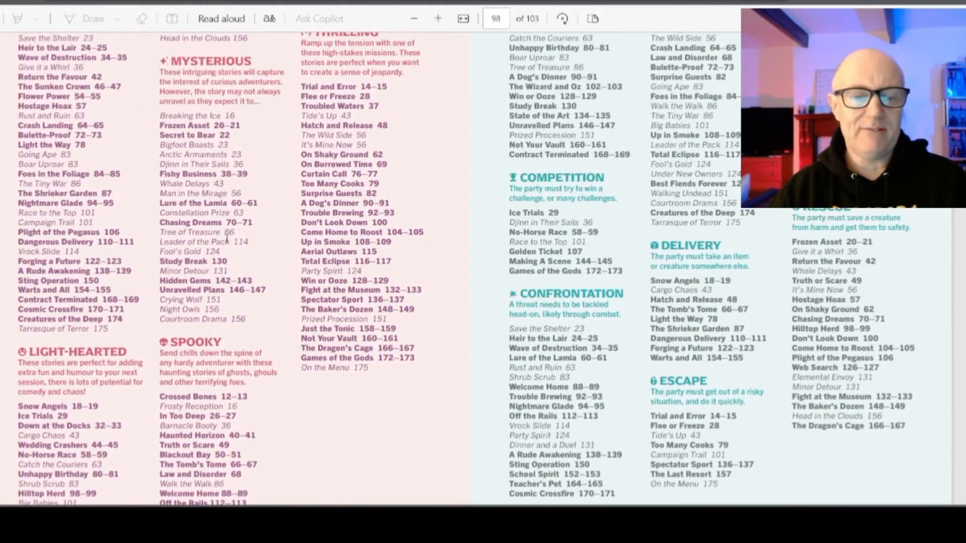
{"action": "scroll", "scroll_direction": "down", "scroll_amount": 3}
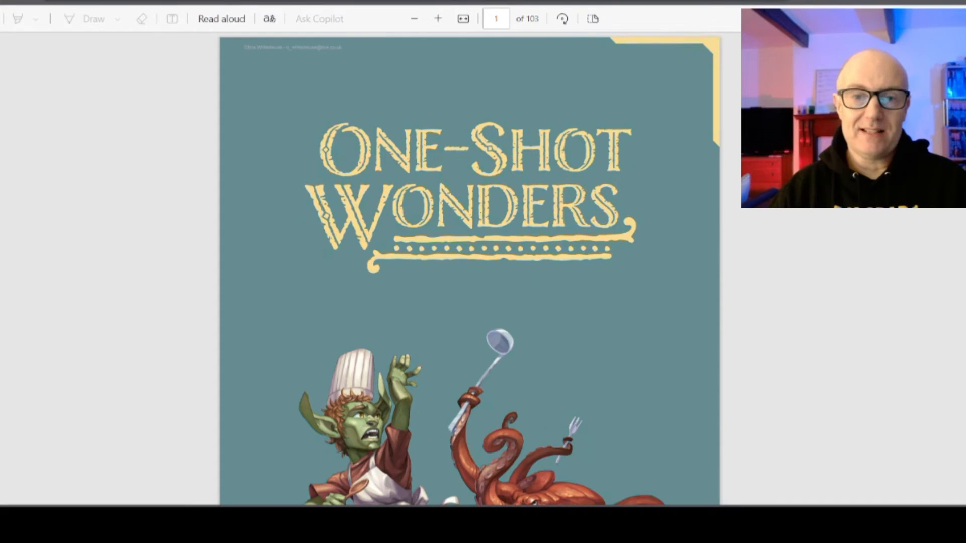
{"action": "type", "text": "35"}
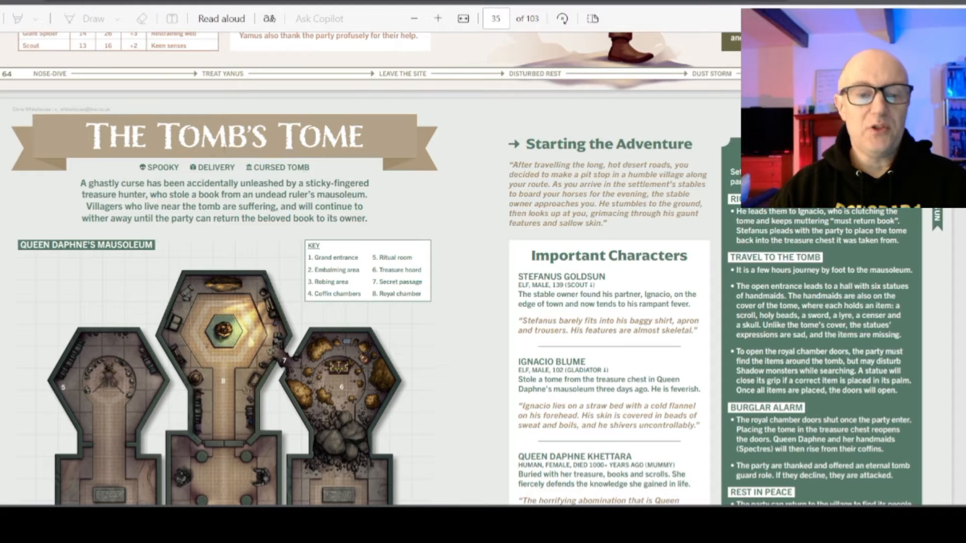
{"action": "scroll", "scroll_direction": "down", "scroll_amount": 3}
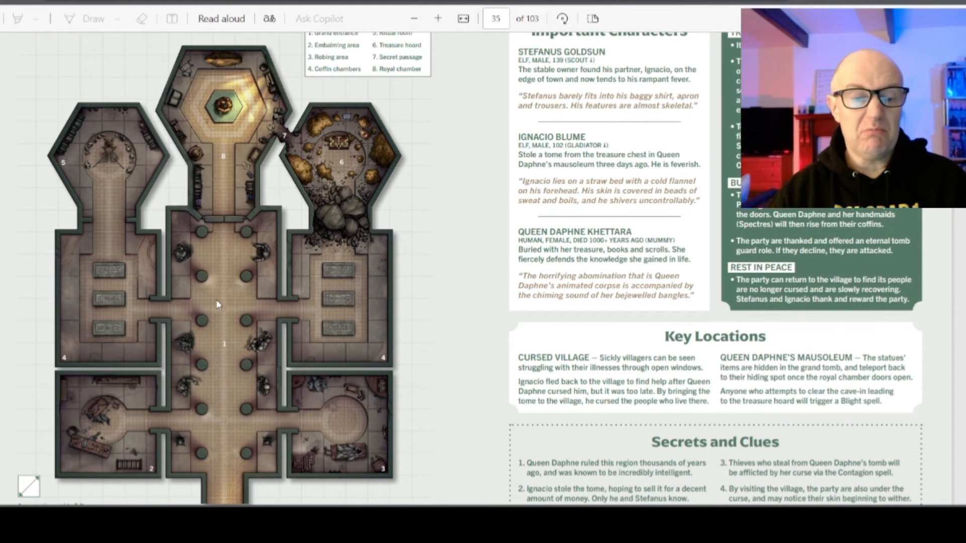
{"action": "mouse_move", "coordinate": [302, 239]}
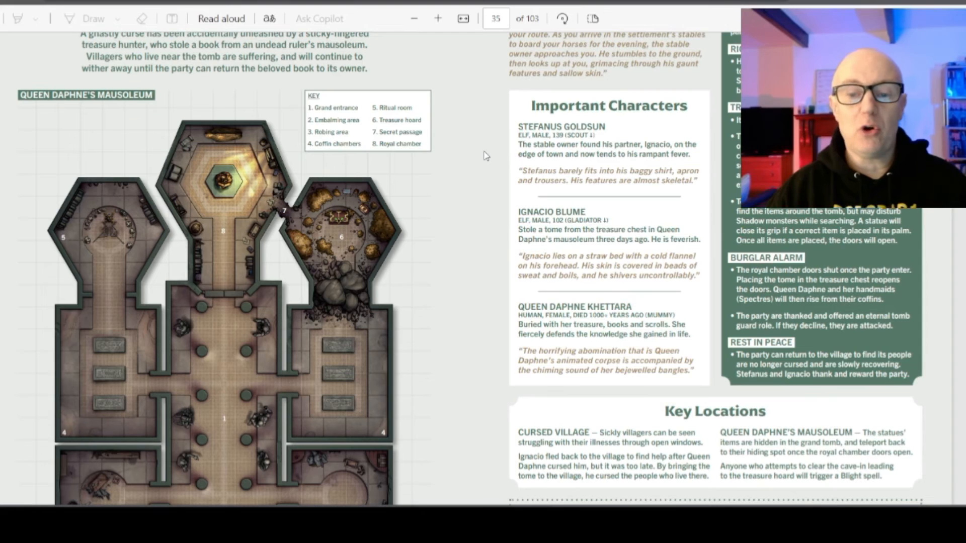
{"action": "mouse_move", "coordinate": [479, 155]}
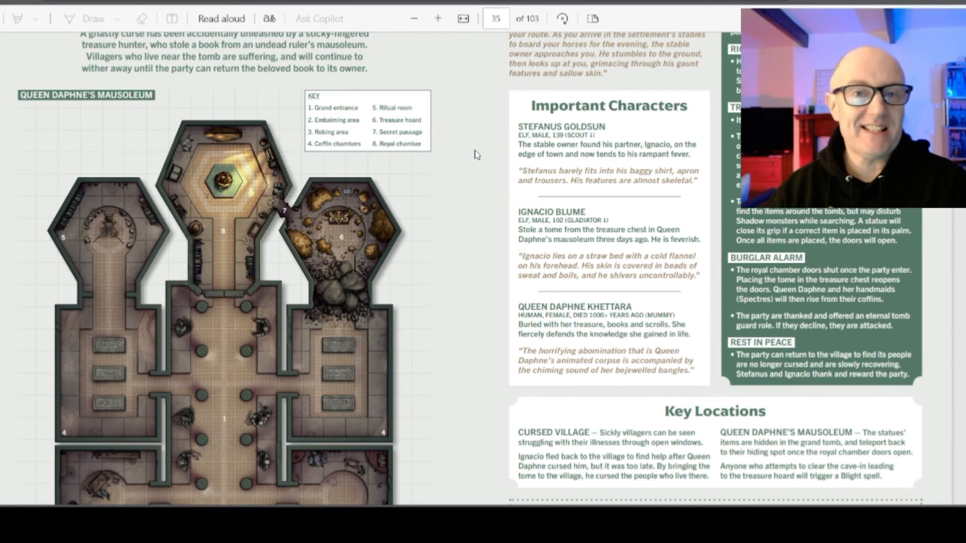